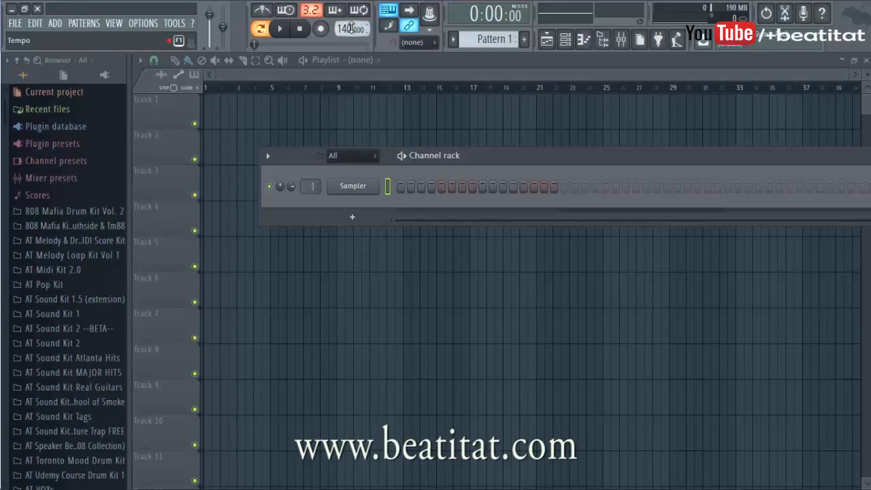
# Set the tempo to 80 BPM from the presets and paint a Pattern 1 clip at bar 1 of Track 1.
pyautogui.rightClick(351, 28)
pyautogui.write('80.000')
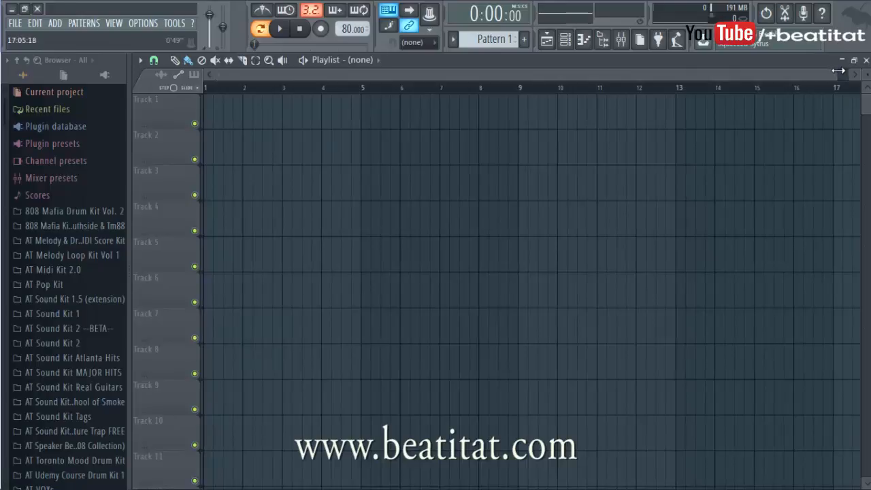
pyautogui.click(220, 100)
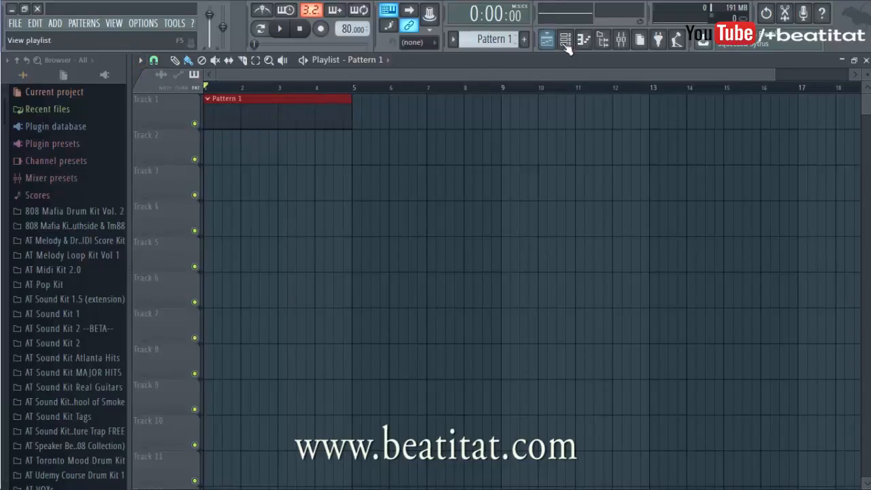
pyautogui.click(547, 39)
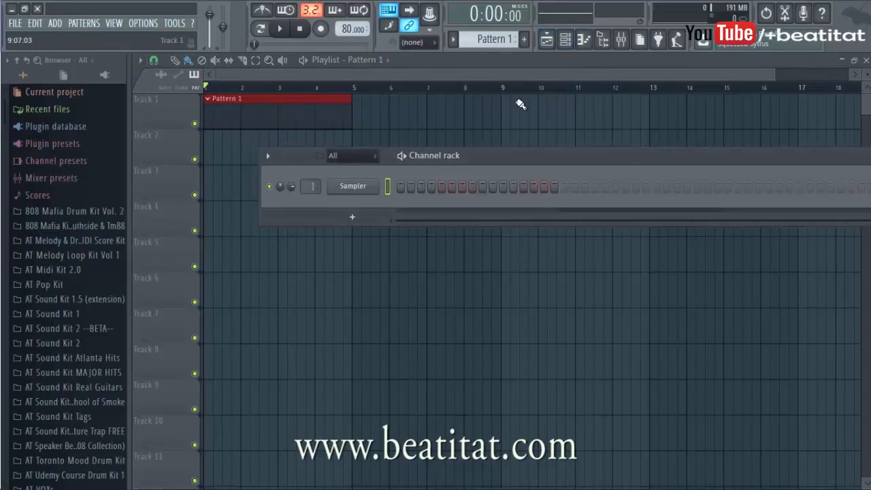
pyautogui.click(139, 60)
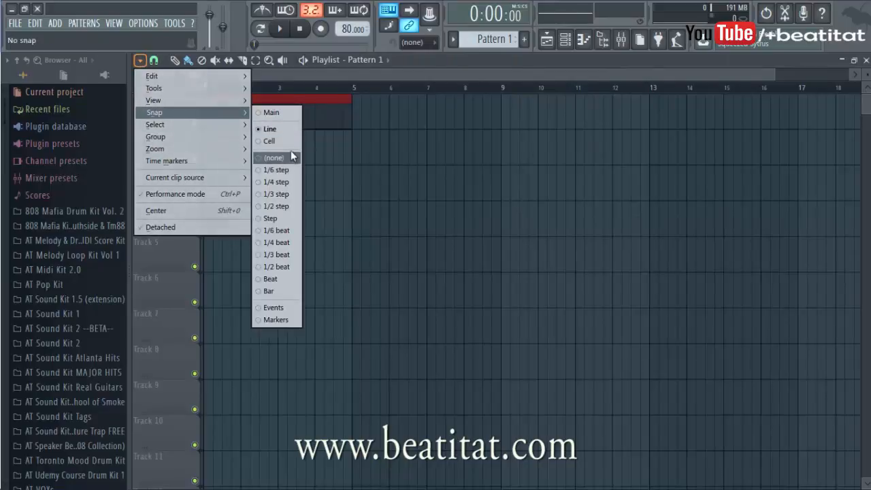
# Change the playlist snap setting so clips snap to whole bars.
pyautogui.click(273, 158)
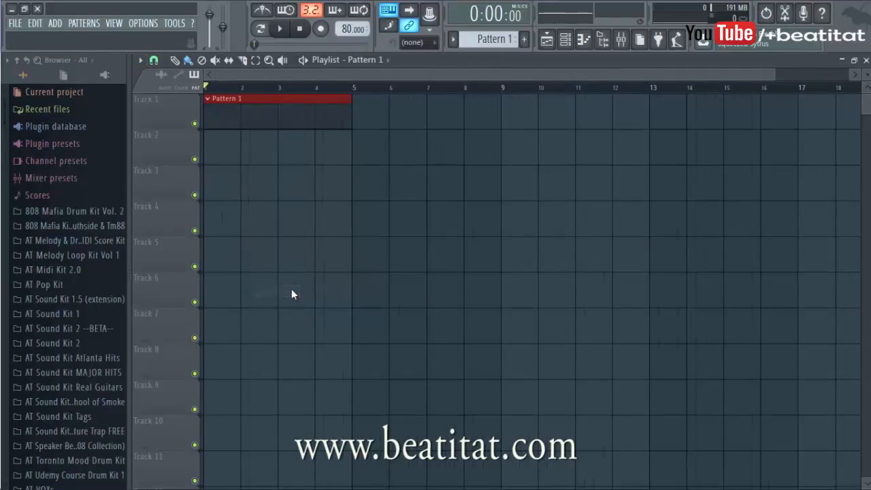
pyautogui.moveTo(279, 278)
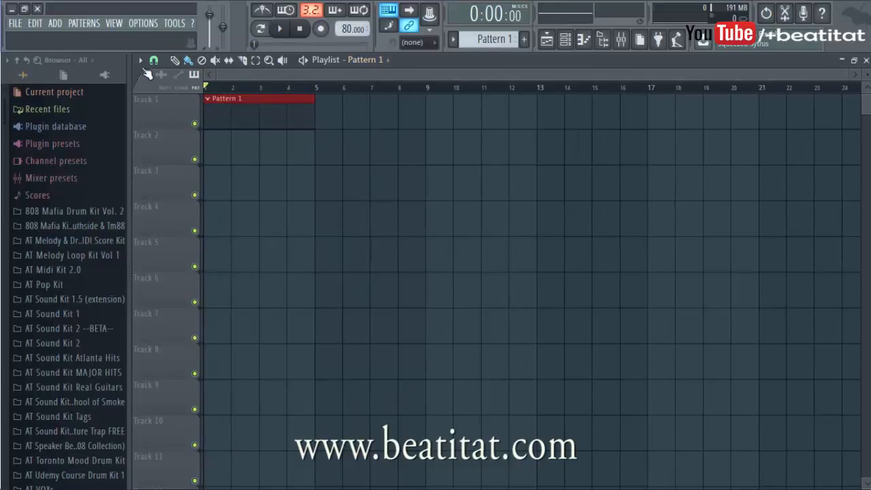
pyautogui.click(142, 60)
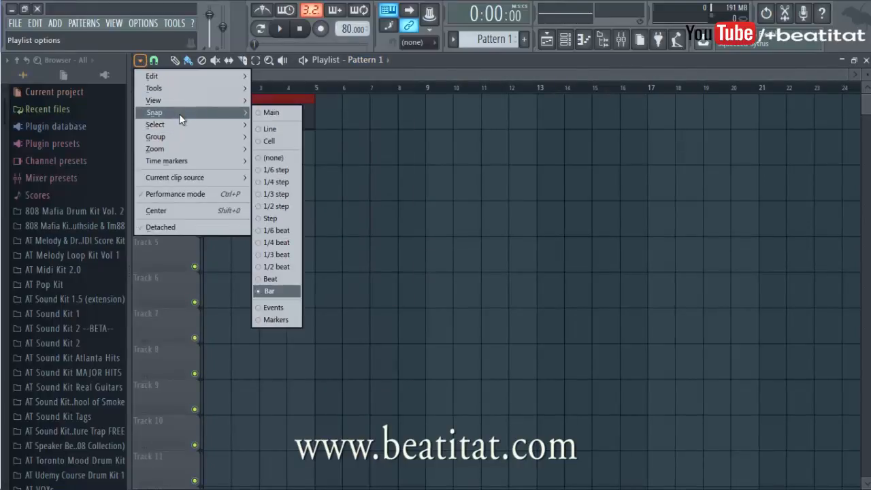
pyautogui.moveTo(294, 293)
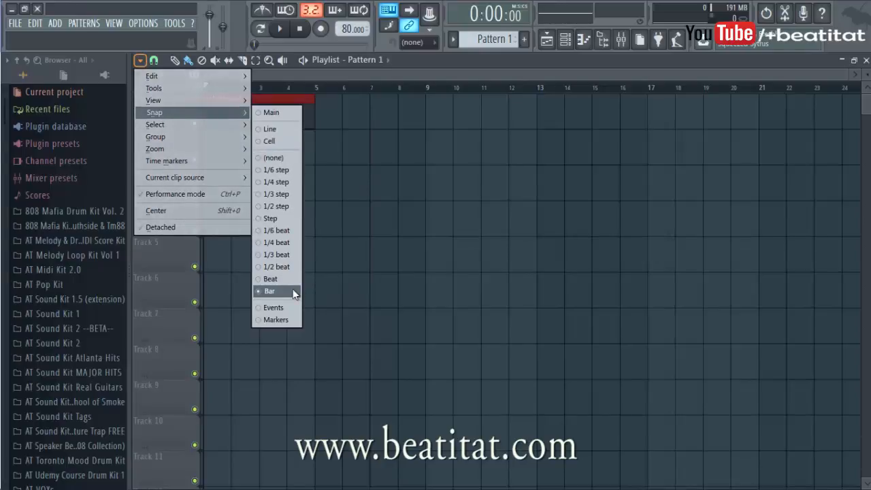
pyautogui.click(270, 292)
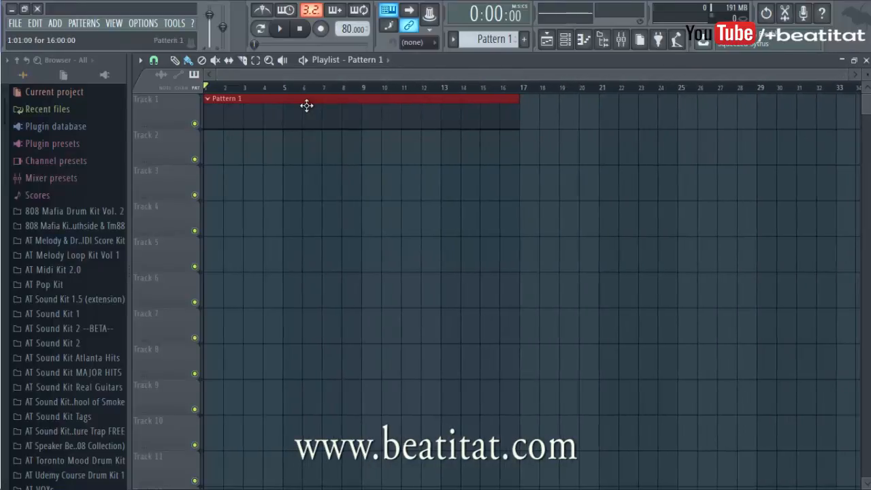
# Resize the Pattern 1 clip on Track 1 to run from bar 1 to bar 17.
pyautogui.click(362, 88)
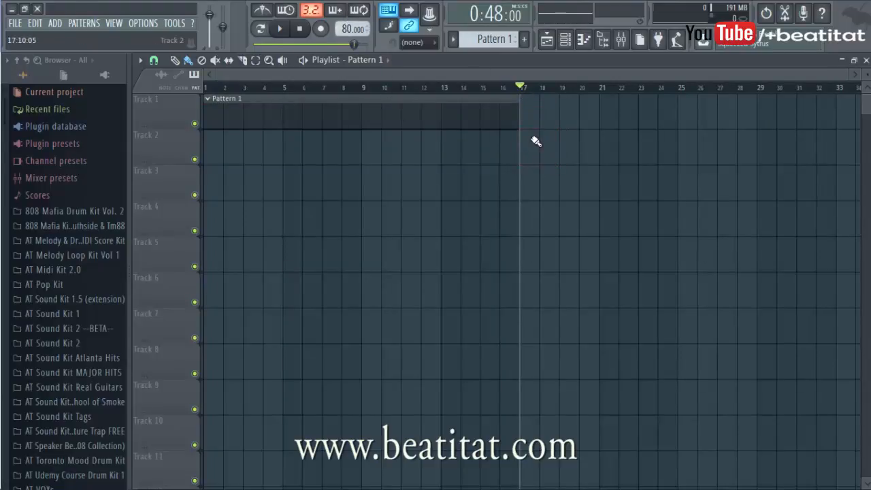
pyautogui.click(362, 88)
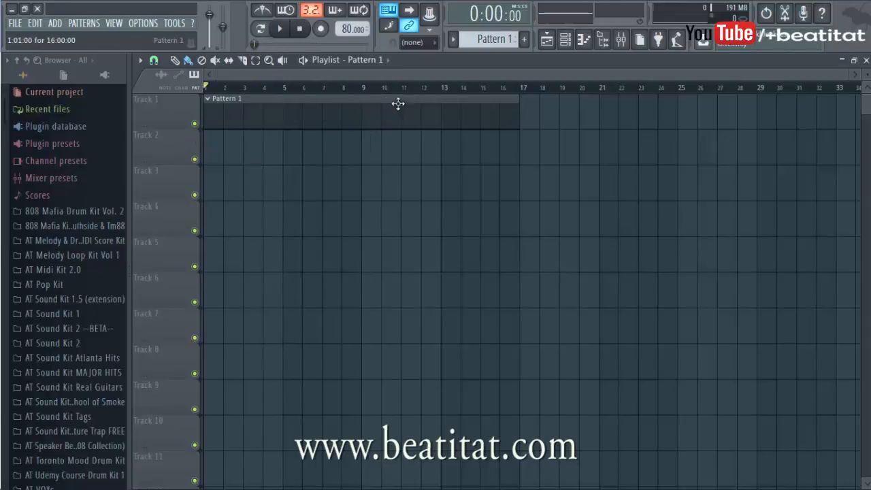
pyautogui.click(442, 87)
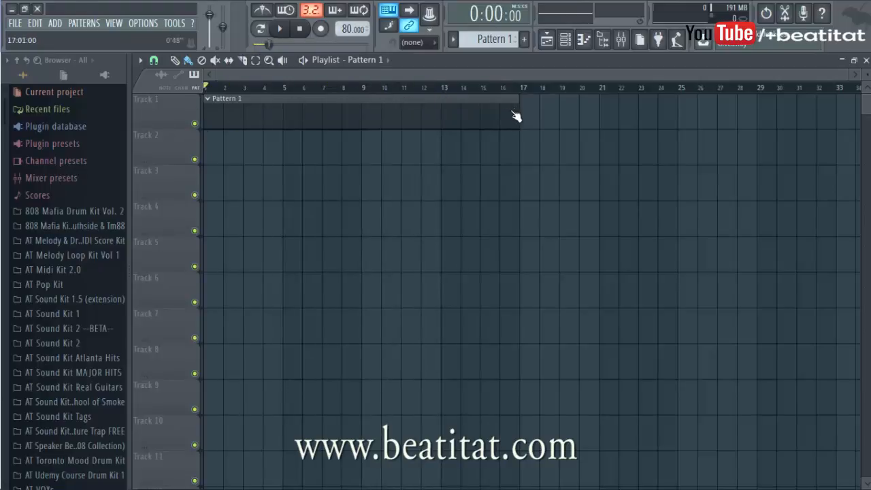
pyautogui.click(501, 88)
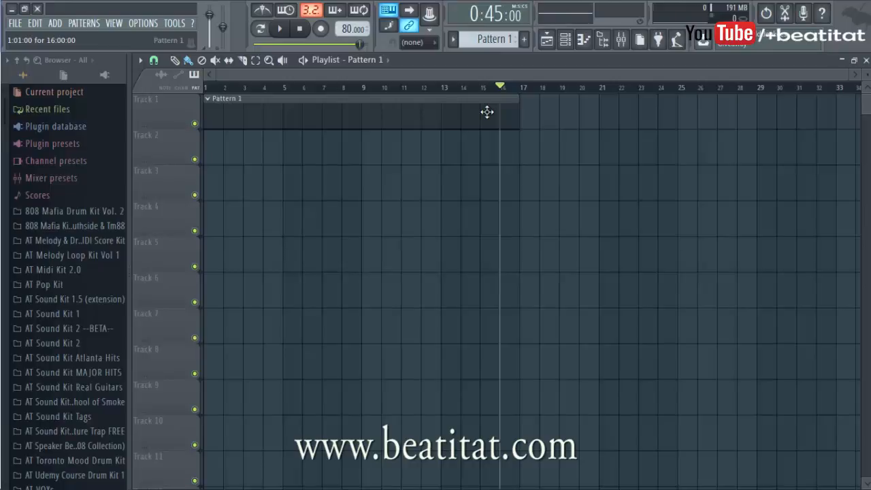
pyautogui.moveTo(432, 98)
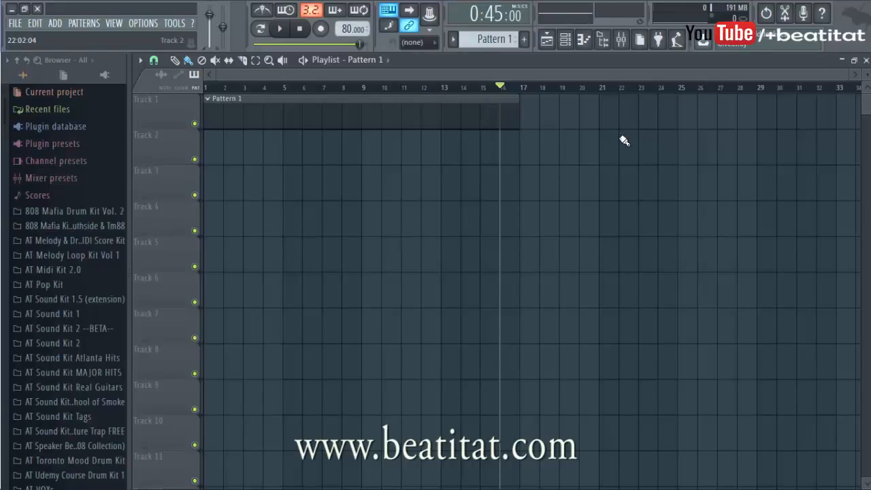
pyautogui.moveTo(619, 88)
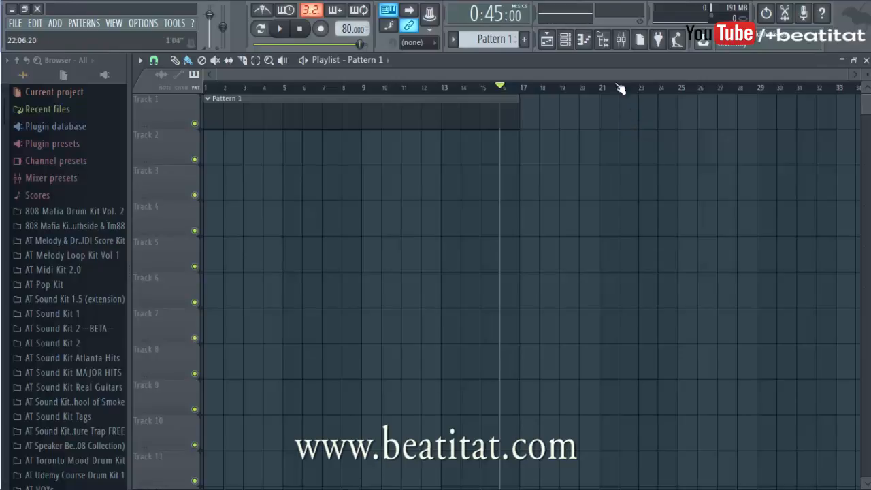
pyautogui.moveTo(541, 7)
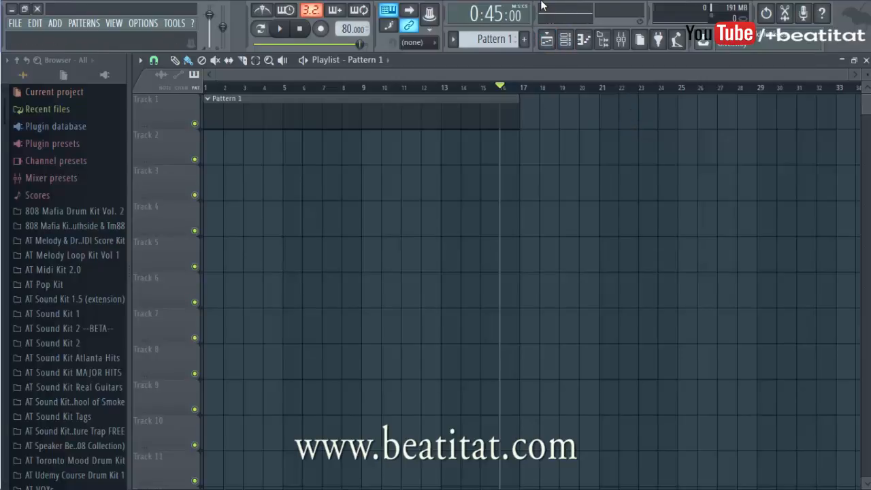
pyautogui.click(223, 87)
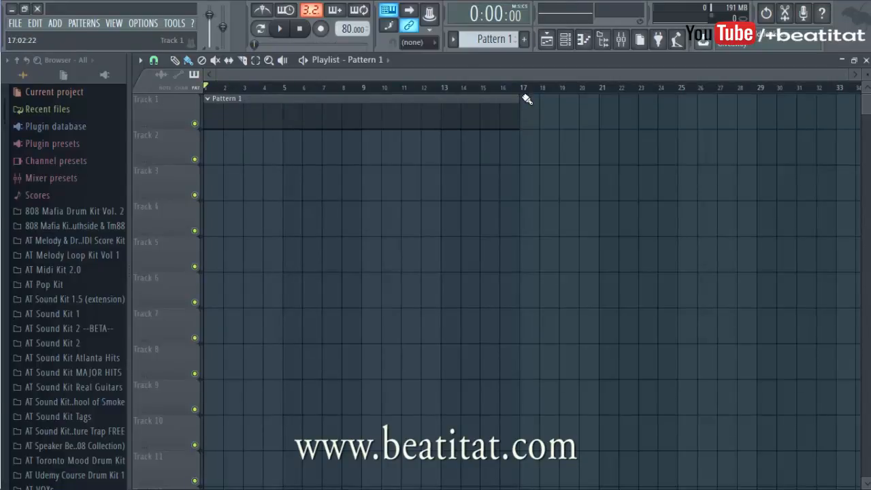
pyautogui.moveTo(352, 93)
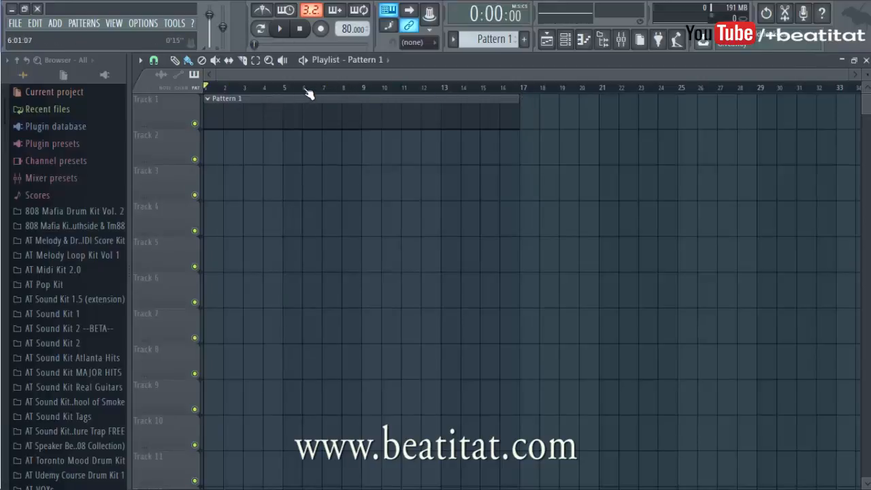
pyautogui.click(362, 87)
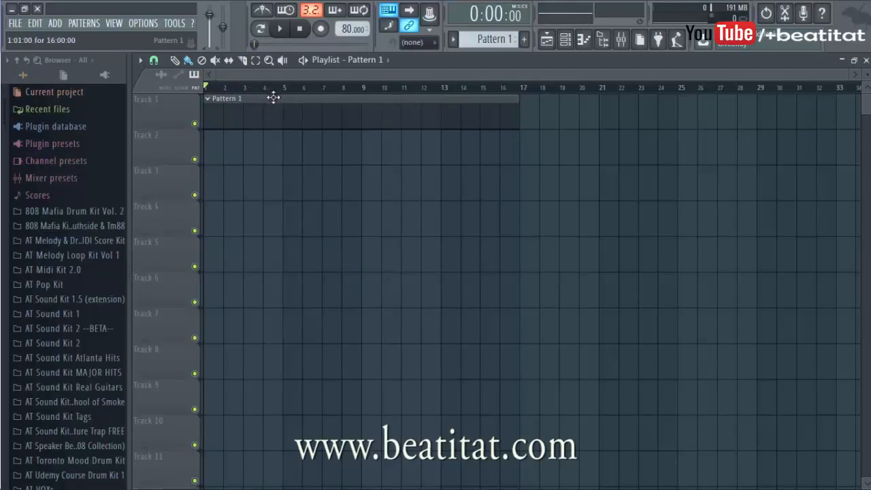
pyautogui.moveTo(410, 109)
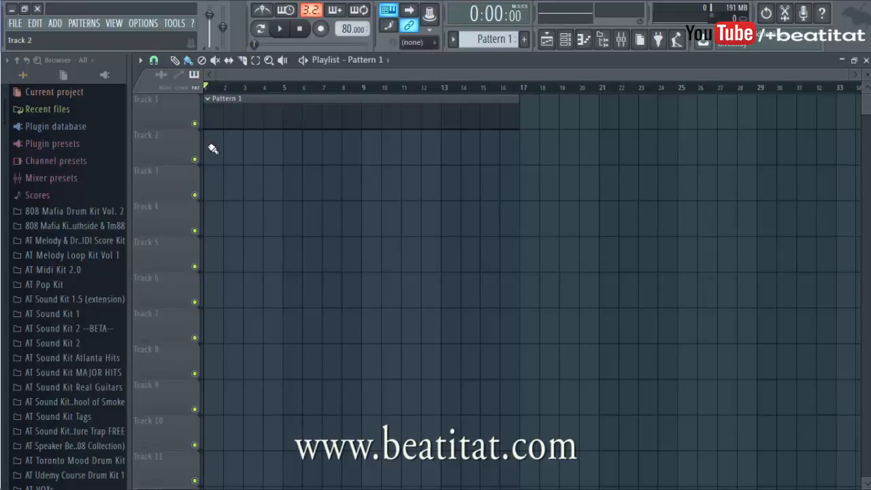
pyautogui.moveTo(253, 135)
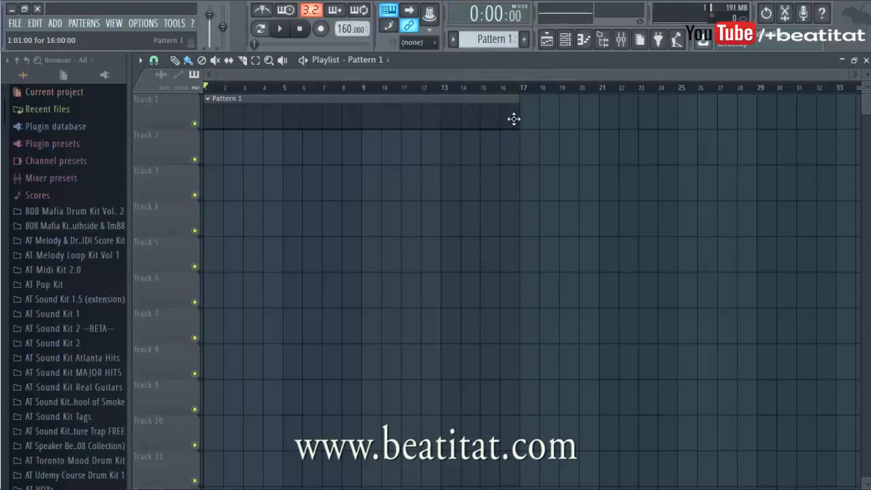
# Paint a second Pattern 1 clip on Track 2 spanning bars 17 to 33.
pyautogui.click(545, 135)
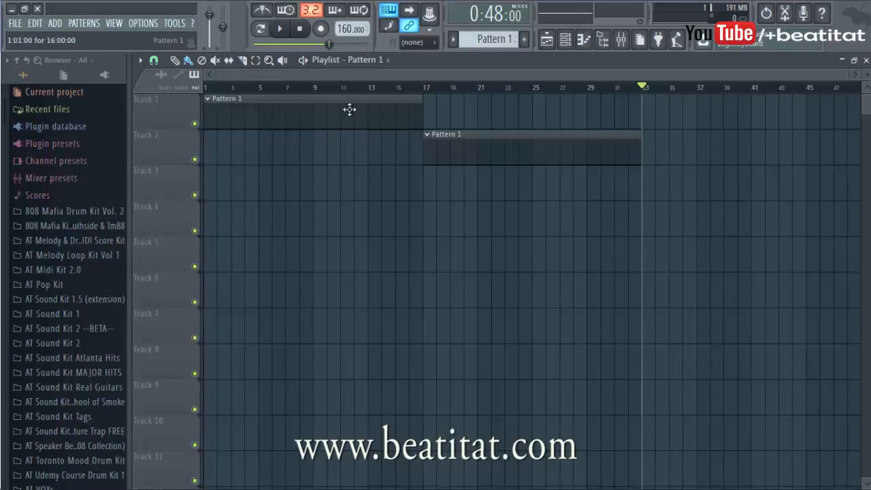
# Pick a tempo preset (140), then bring the tempo back to 80 BPM.
pyautogui.rightClick(351, 28)
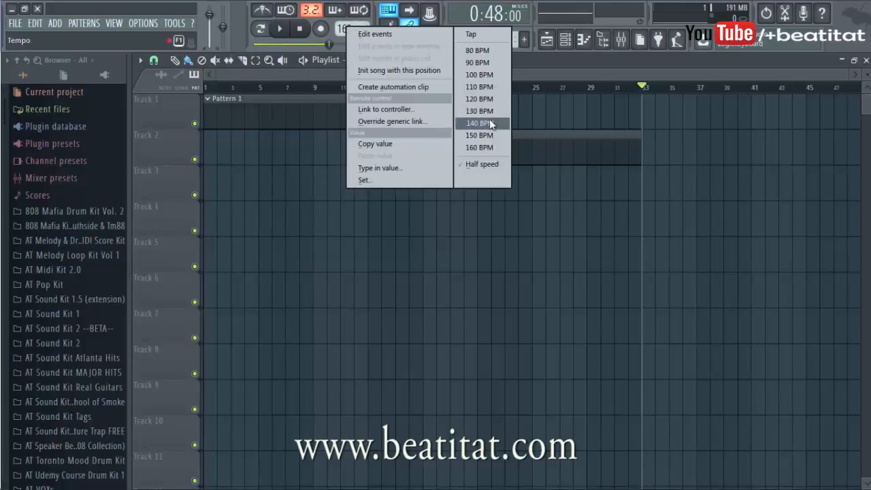
pyautogui.click(479, 122)
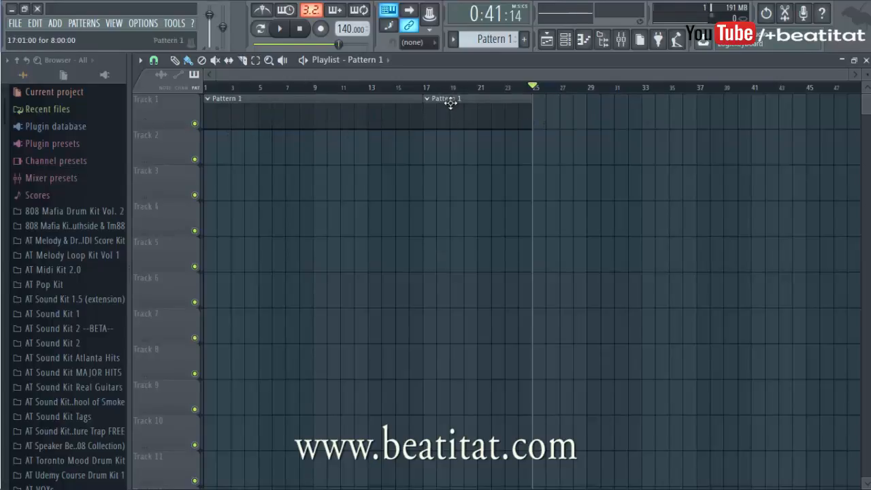
pyautogui.rightClick(351, 29)
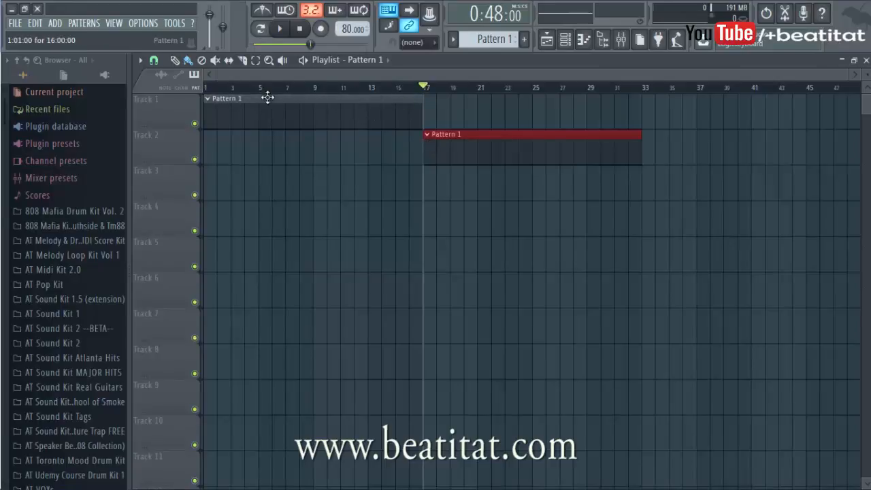
pyautogui.moveTo(361, 107)
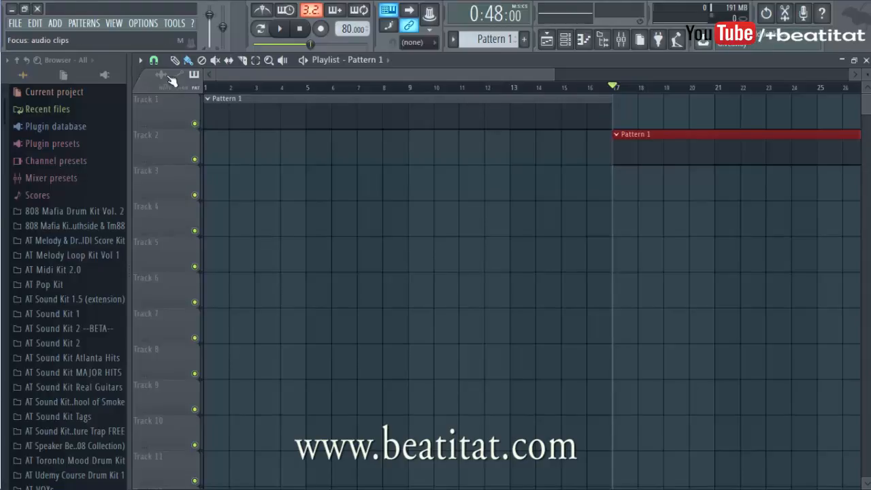
# Review the playlist snap settings, currently on whole bars.
pyautogui.click(140, 60)
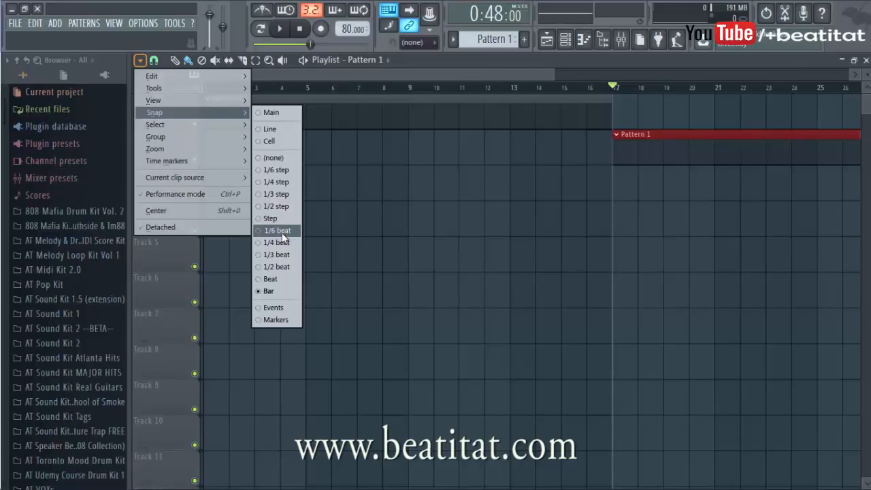
pyautogui.moveTo(271, 218)
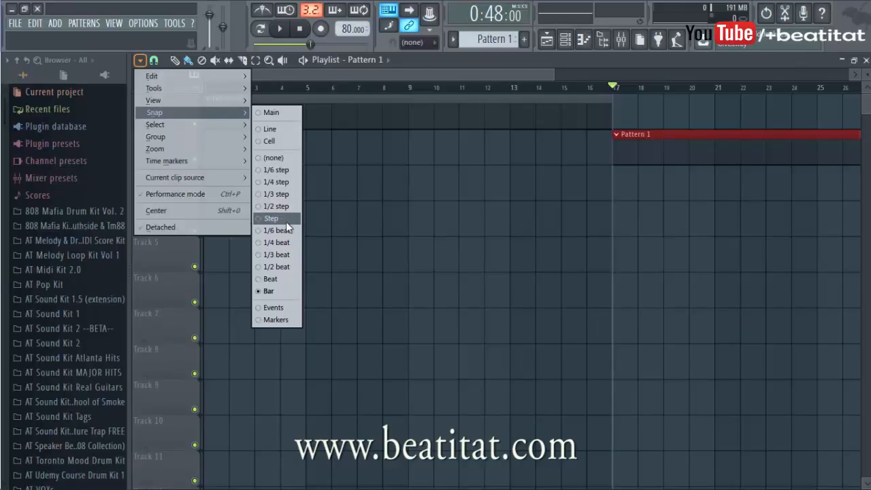
pyautogui.moveTo(274, 207)
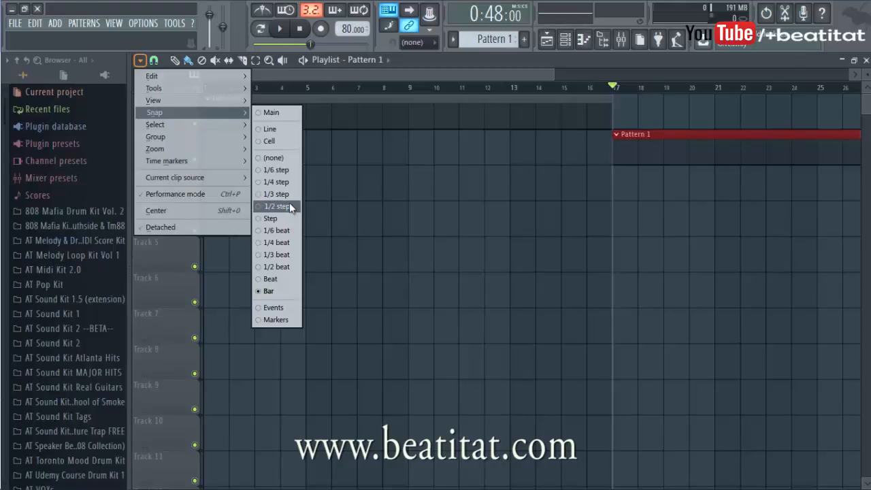
pyautogui.moveTo(293, 207)
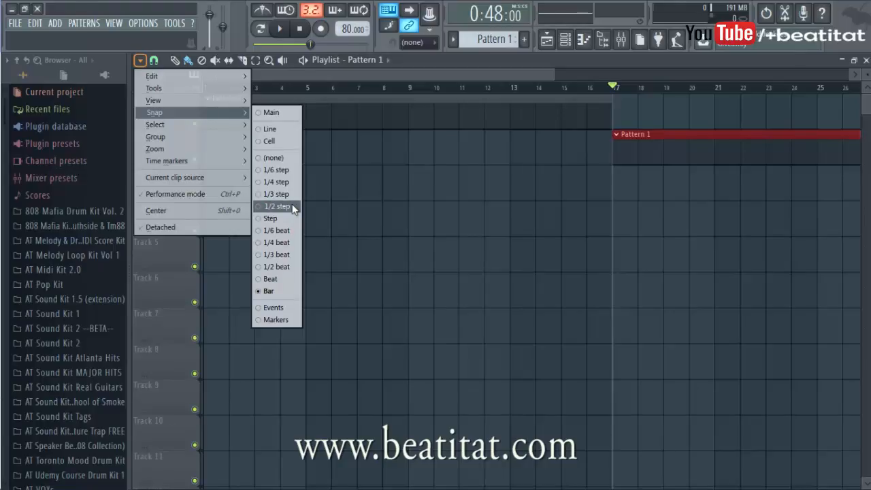
pyautogui.moveTo(275, 193)
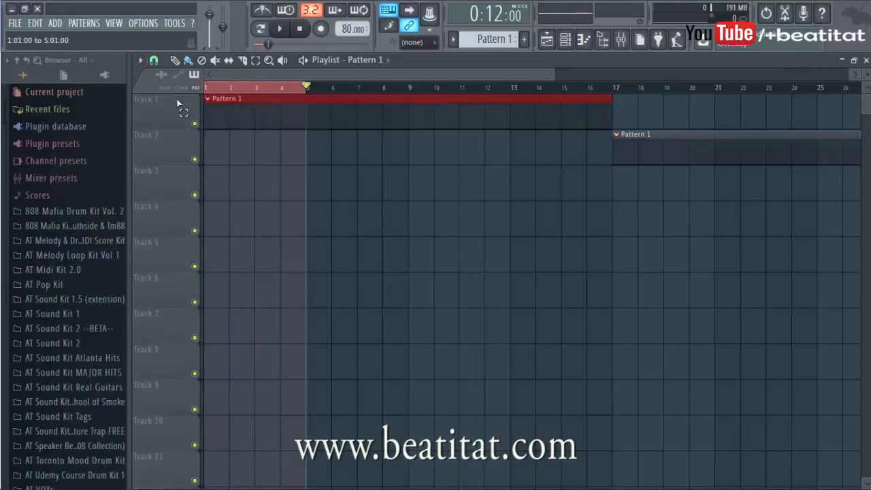
pyautogui.click(306, 87)
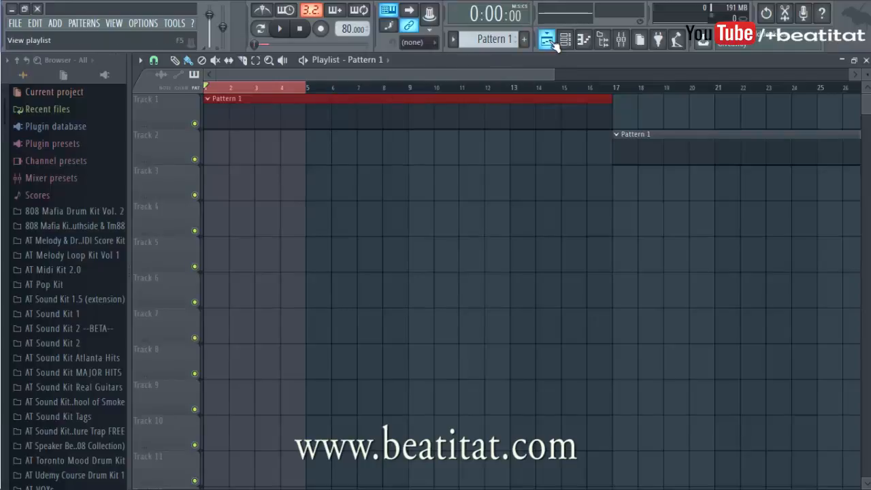
pyautogui.click(547, 38)
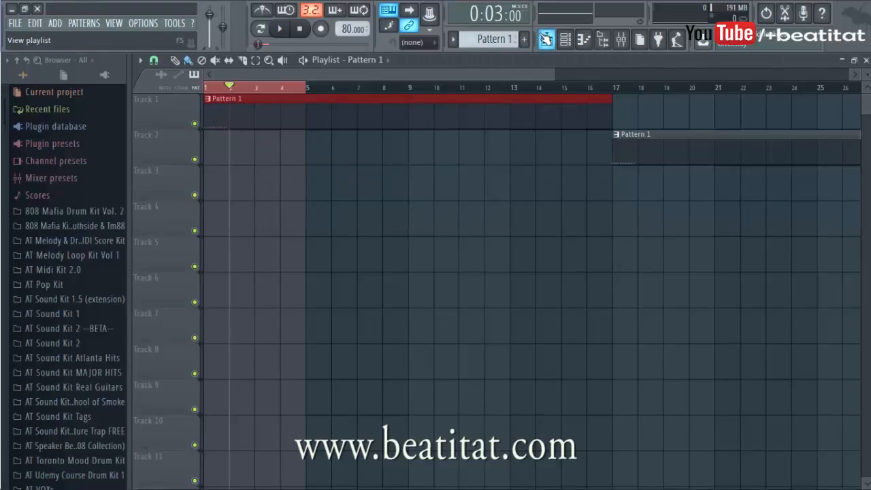
pyautogui.click(547, 38)
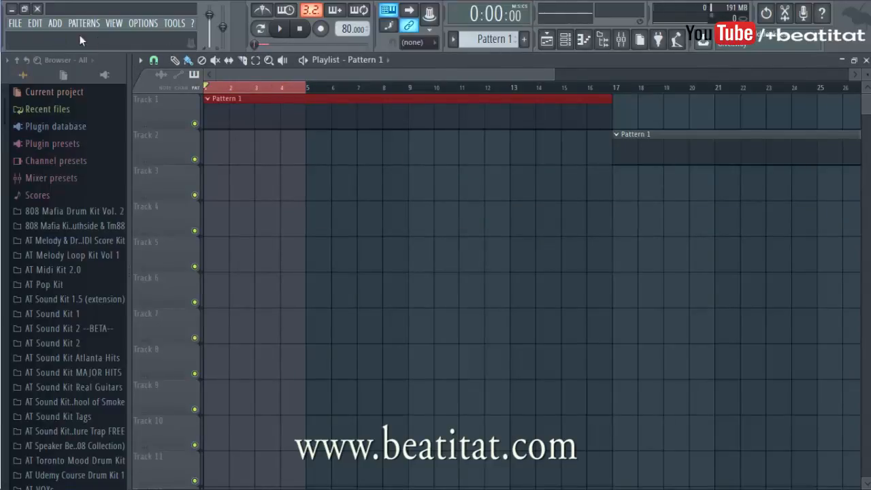
# Load the WCW.flp song from recent projects, discarding the untitled project's changes.
pyautogui.click(13, 21)
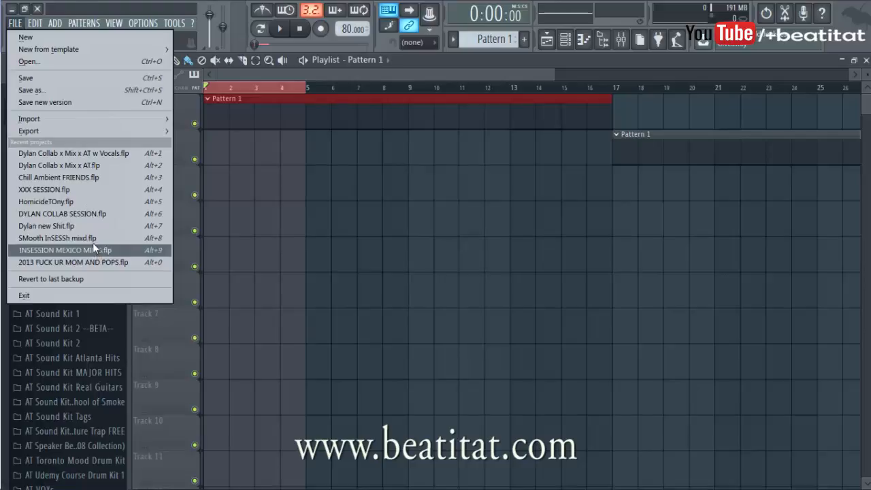
pyautogui.moveTo(67, 102)
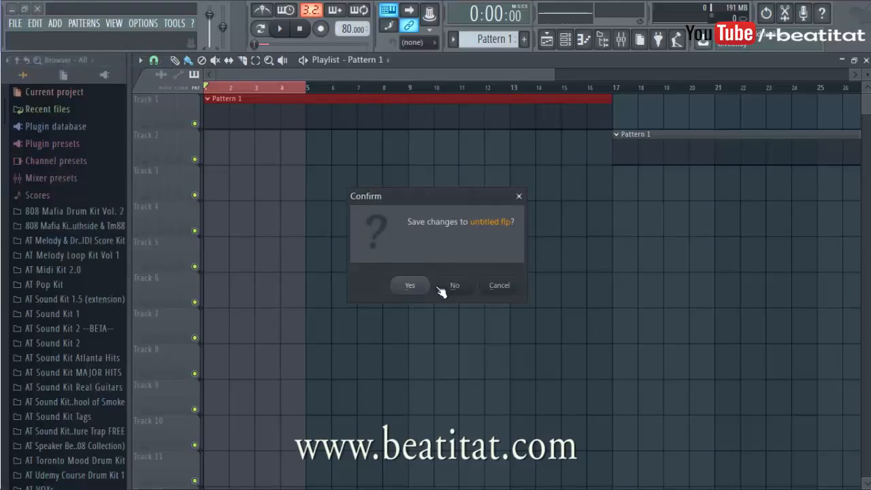
pyautogui.click(454, 286)
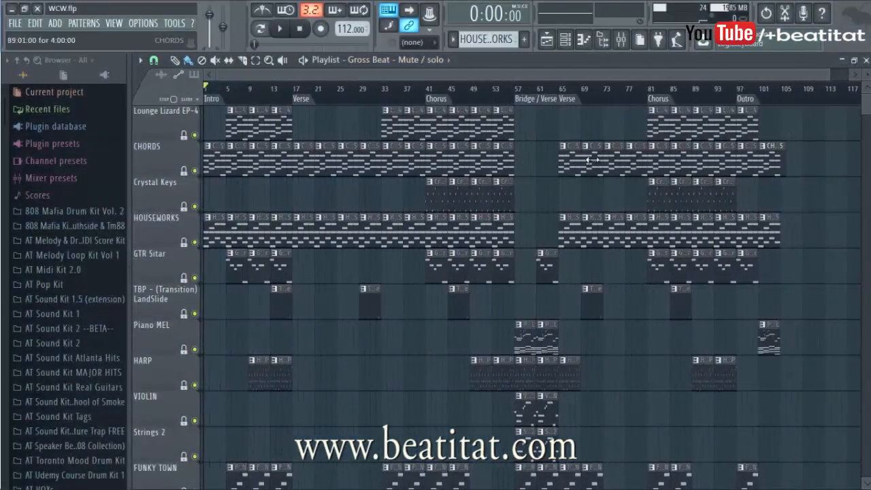
# Play the WCW song, jumping between the Intro, Verse, Chorus and Bridge markers.
pyautogui.scroll(-3)
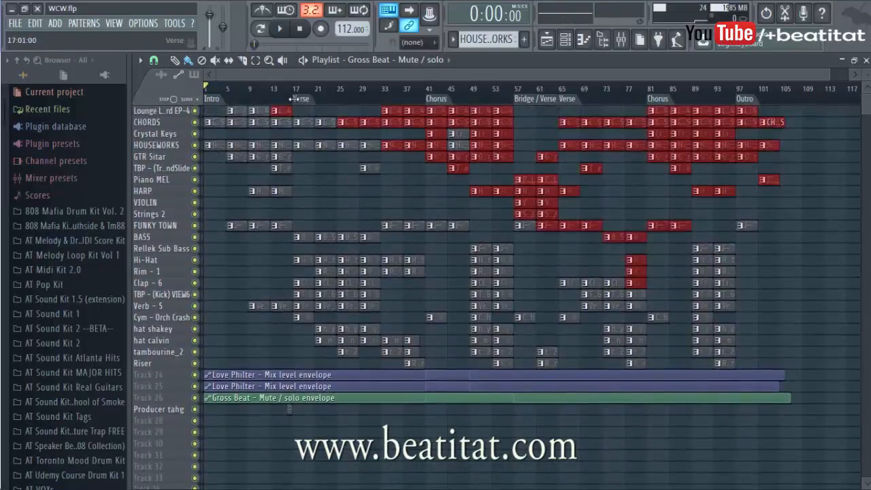
pyautogui.click(279, 29)
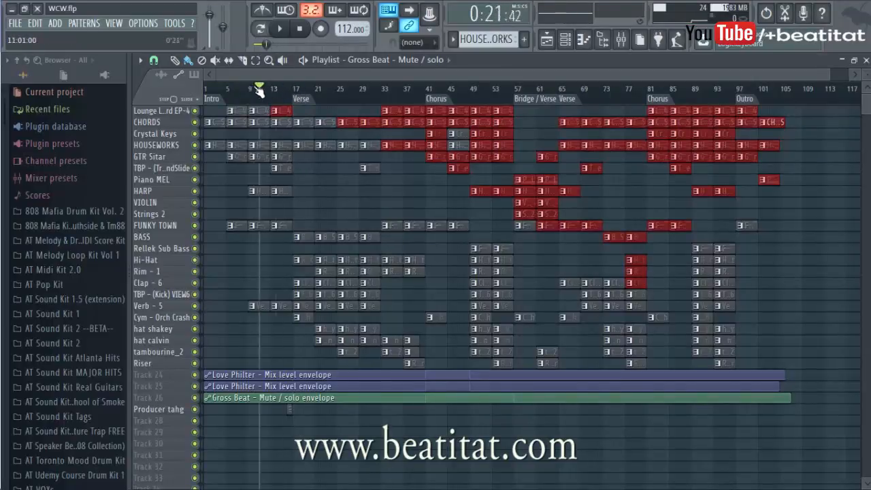
pyautogui.click(299, 29)
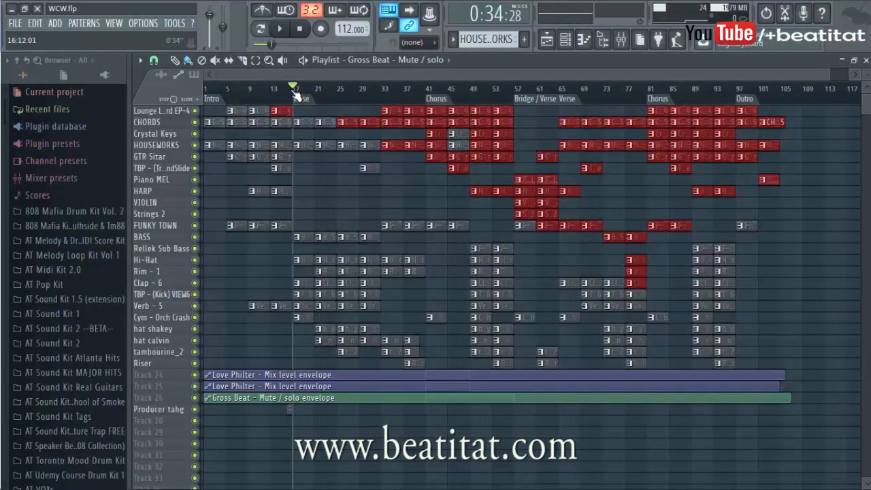
pyautogui.click(343, 87)
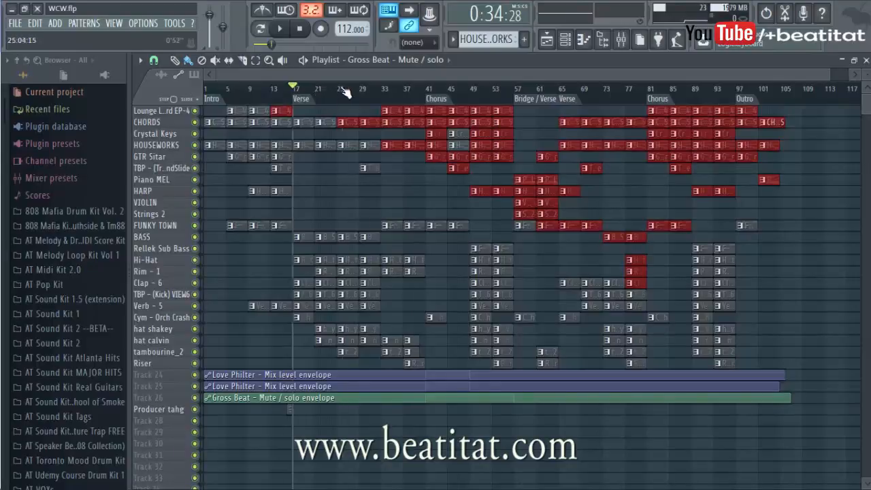
pyautogui.click(419, 90)
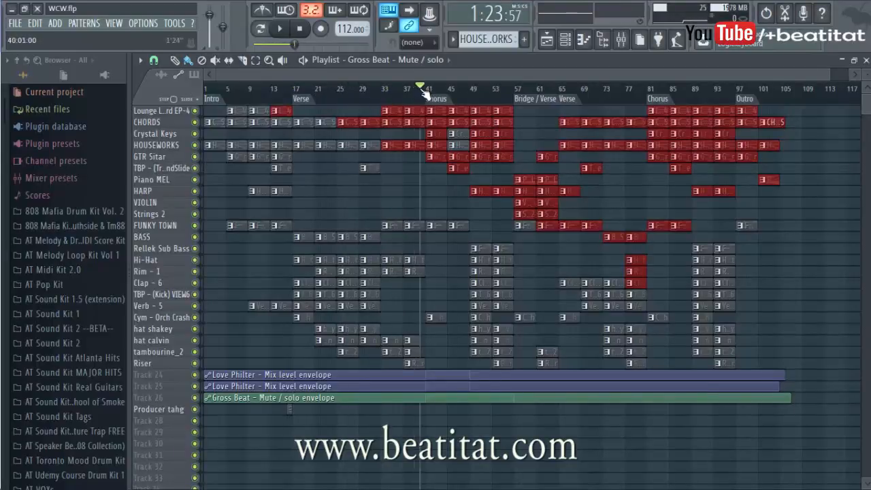
pyautogui.click(381, 88)
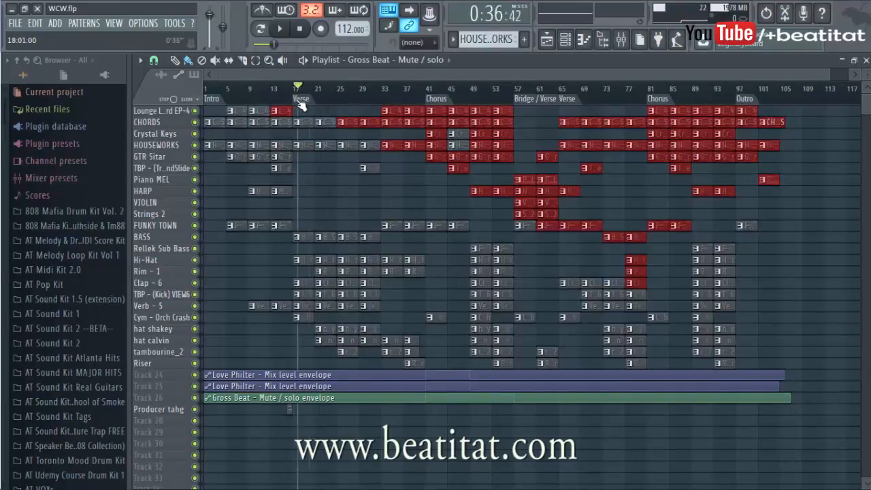
pyautogui.click(257, 87)
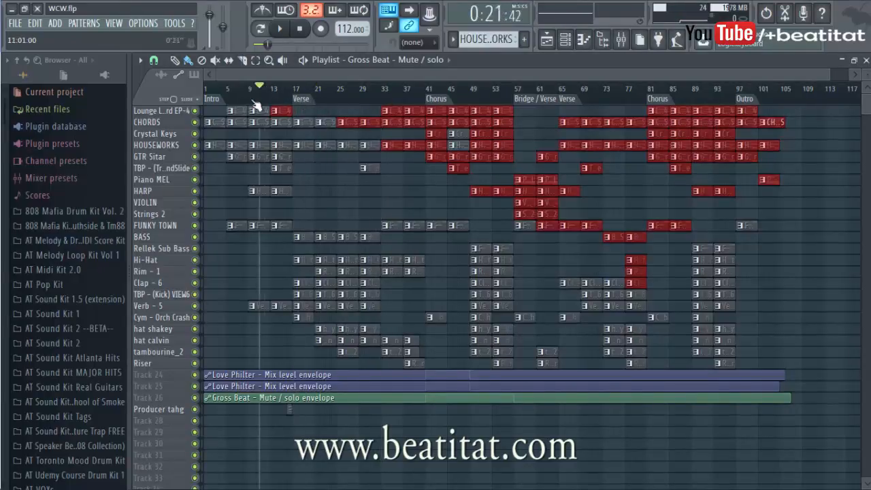
pyautogui.click(253, 88)
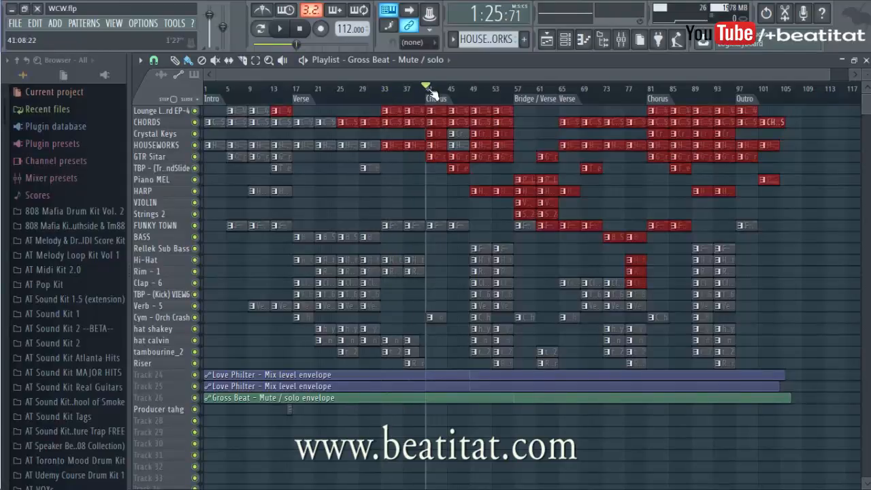
pyautogui.click(305, 87)
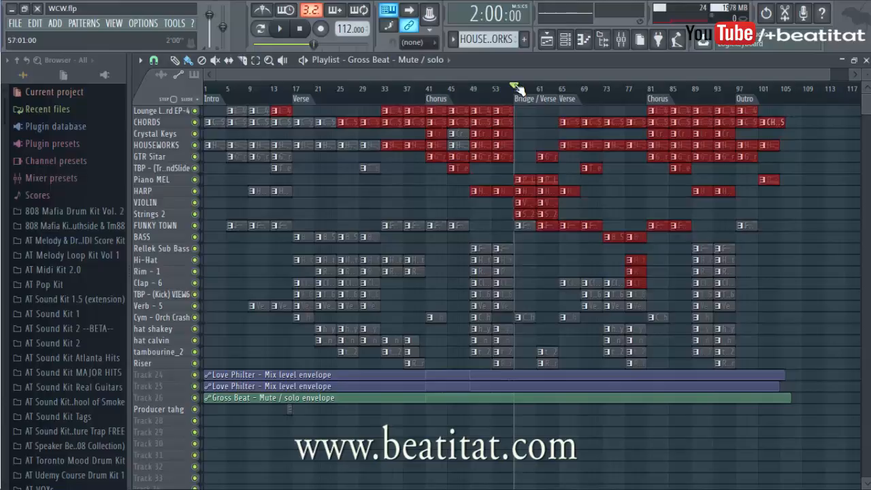
pyautogui.click(596, 88)
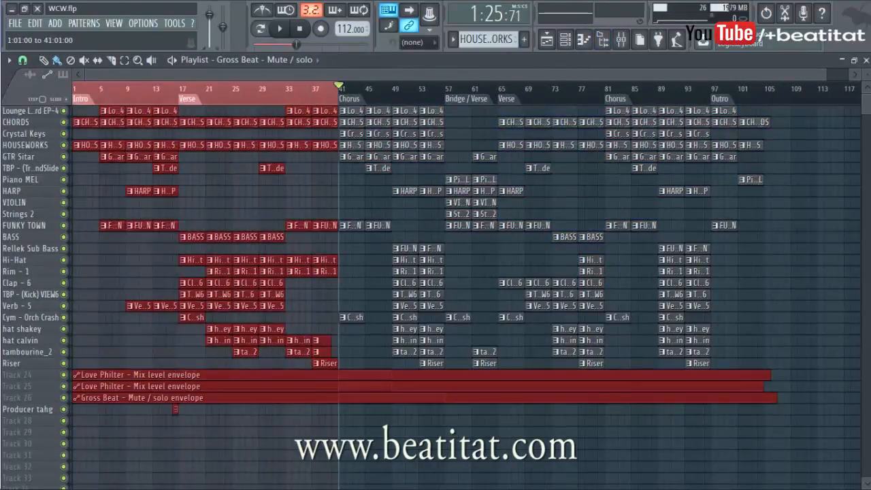
# Loop playback near the Intro and show the mixer over the playlist.
pyautogui.click(279, 29)
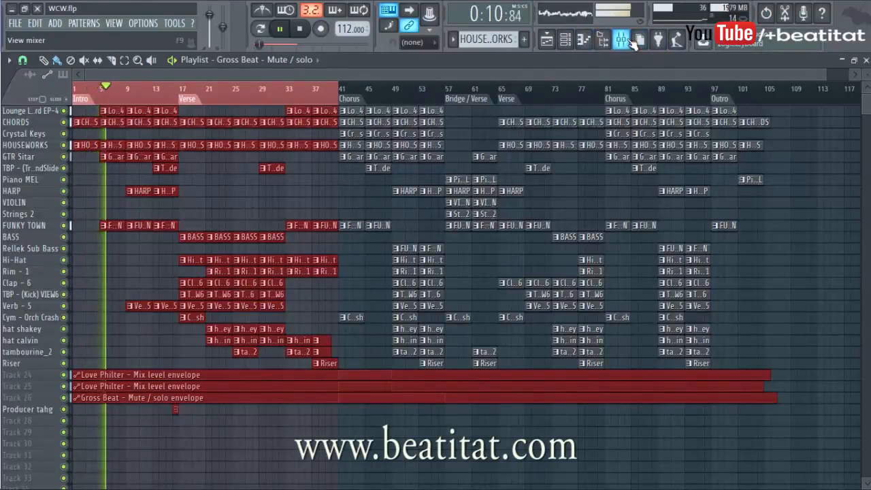
pyautogui.click(620, 39)
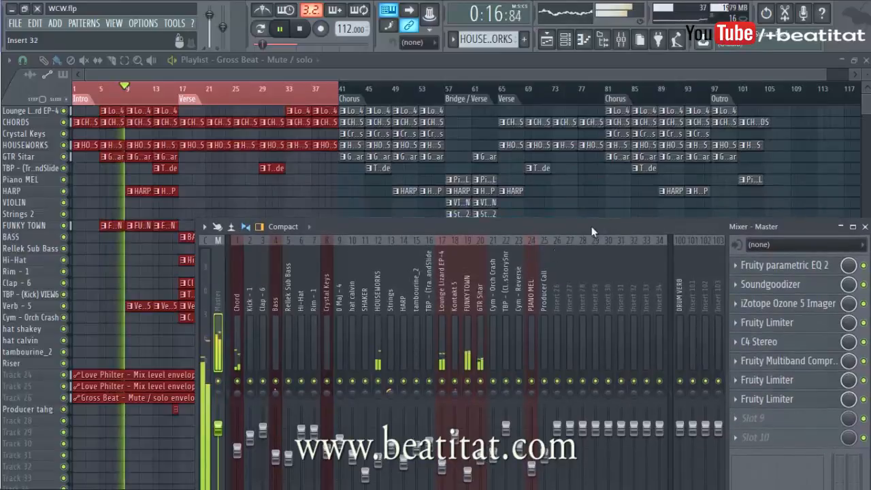
# Dock the mixer beside the playlist, then stop and restart playback at the Verse.
pyautogui.click(557, 306)
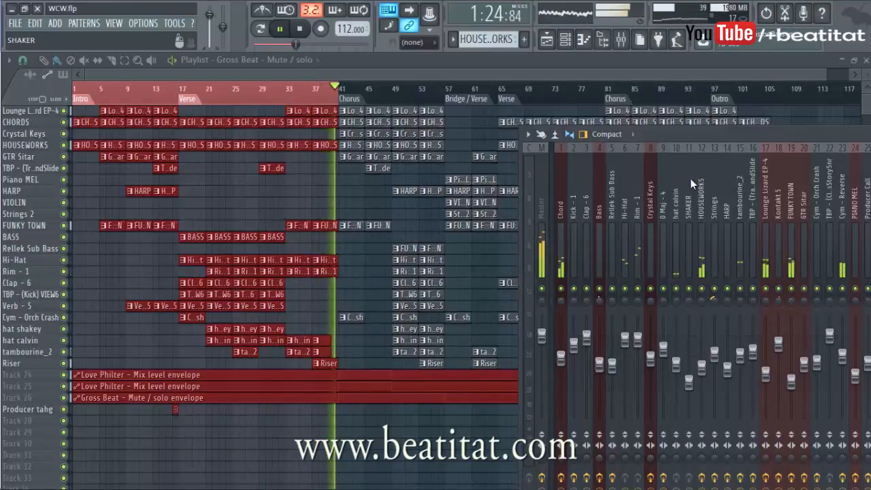
pyautogui.click(299, 29)
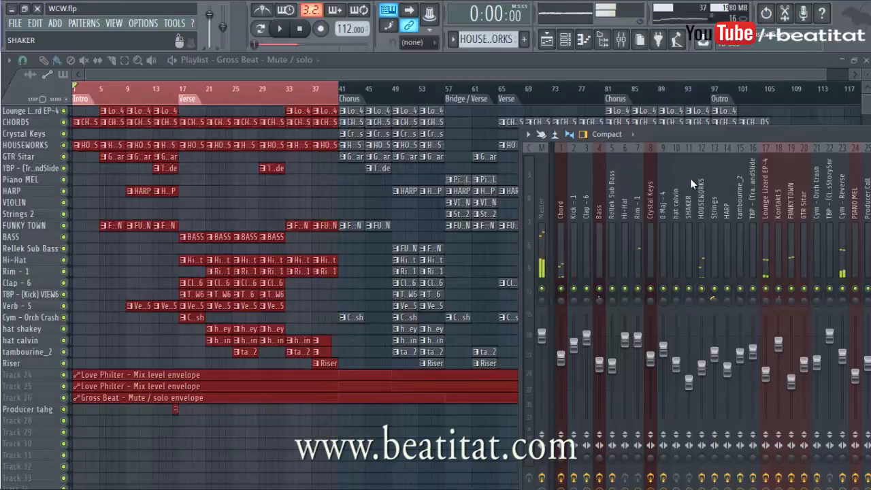
pyautogui.click(279, 28)
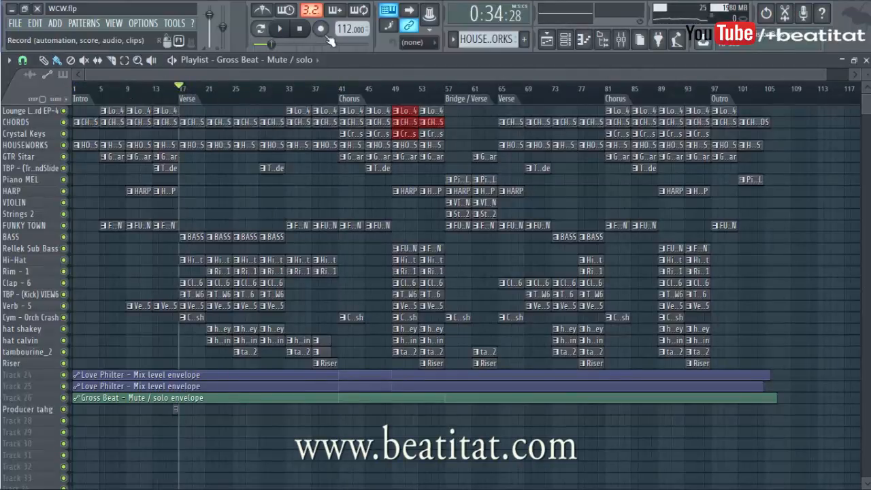
# Start an empty project and show the tempo preset list.
pyautogui.click(13, 21)
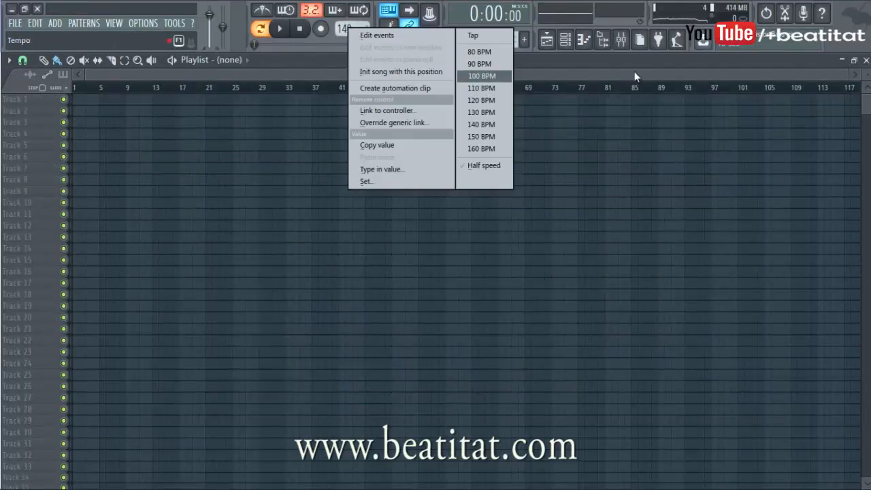
# Set tempo to 80 BPM and add markers named Intro, Chorus, Verse and Chorus.
pyautogui.click(479, 51)
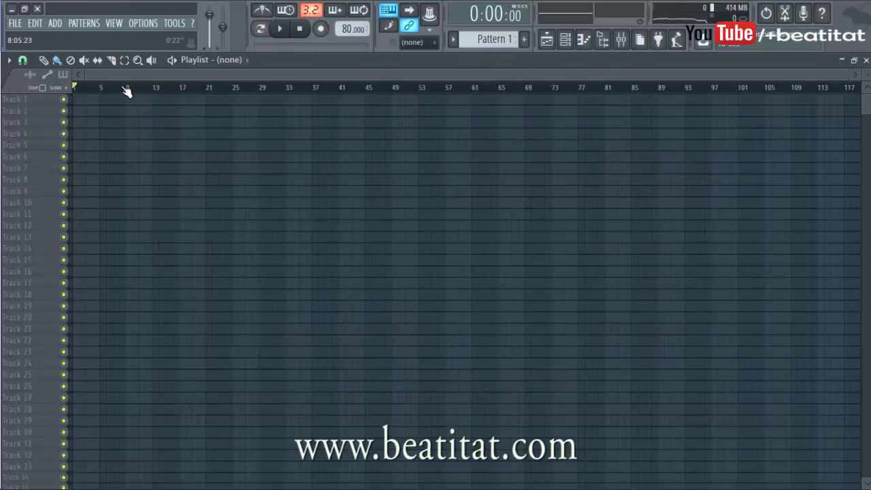
pyautogui.write('IN')
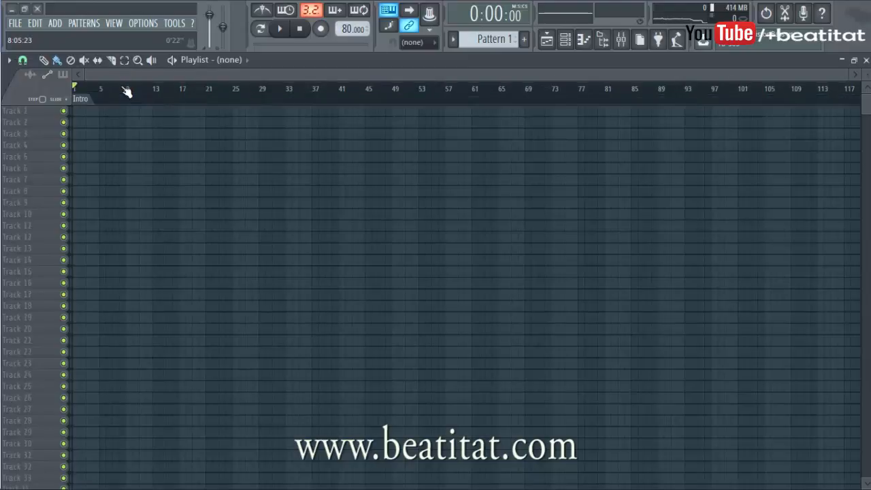
pyautogui.moveTo(116, 83)
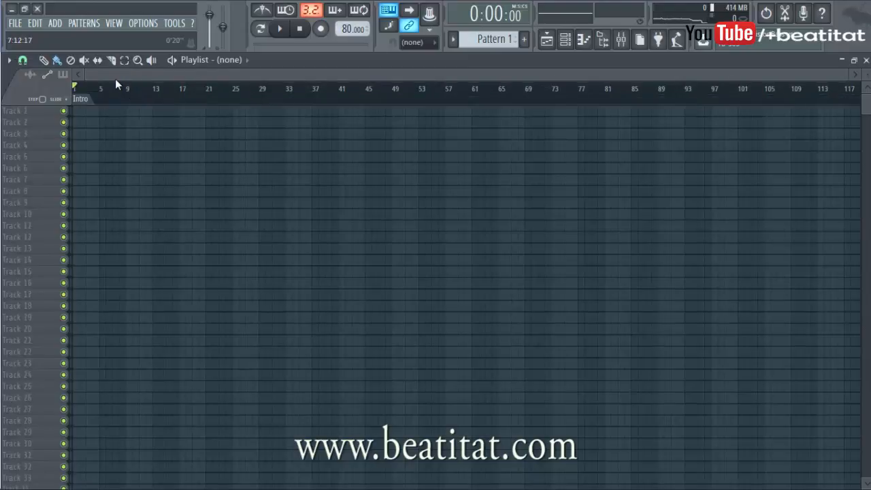
pyautogui.write('Cho')
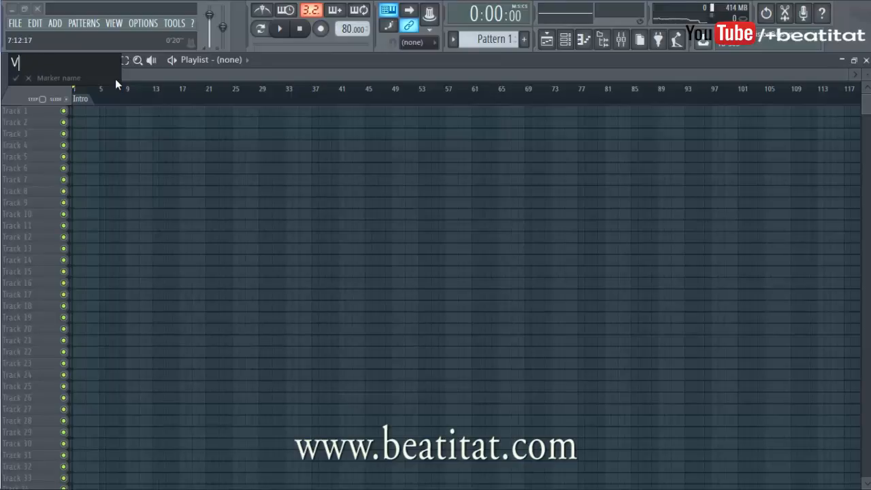
pyautogui.write('Verse')
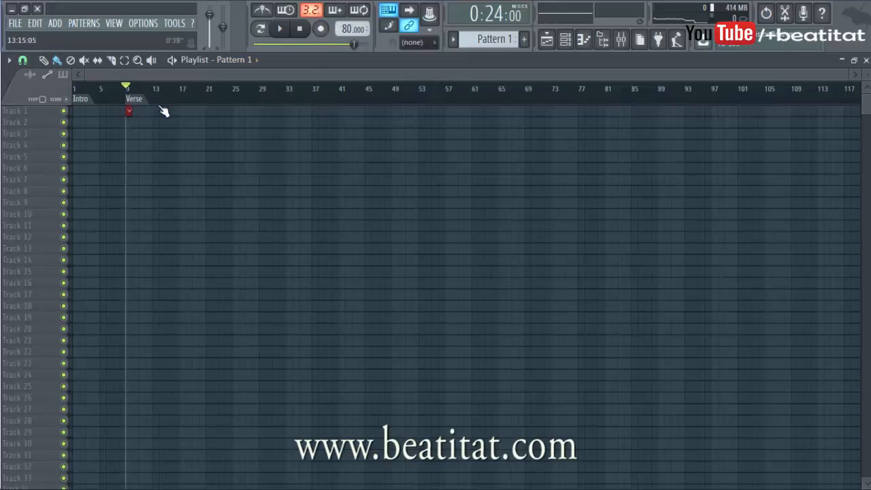
pyautogui.write('Chorus')
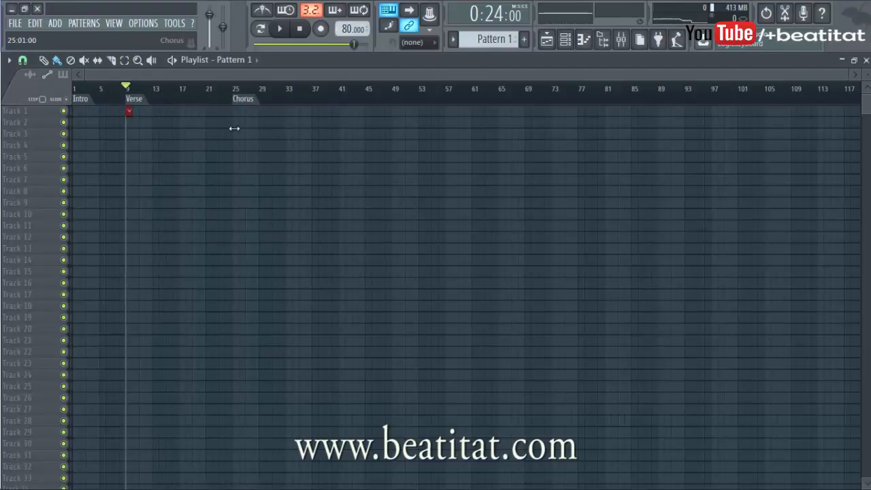
# Add the Verse 2 marker and move it to bar 33.
pyautogui.click(226, 88)
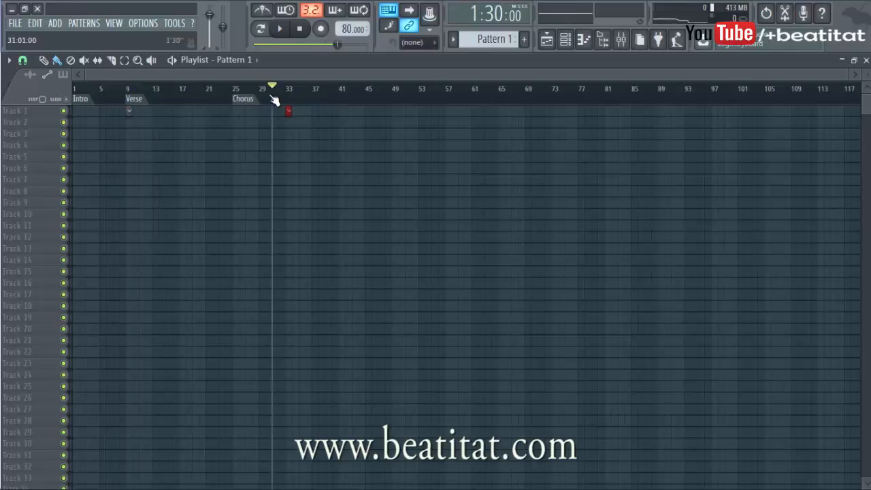
pyautogui.click(129, 87)
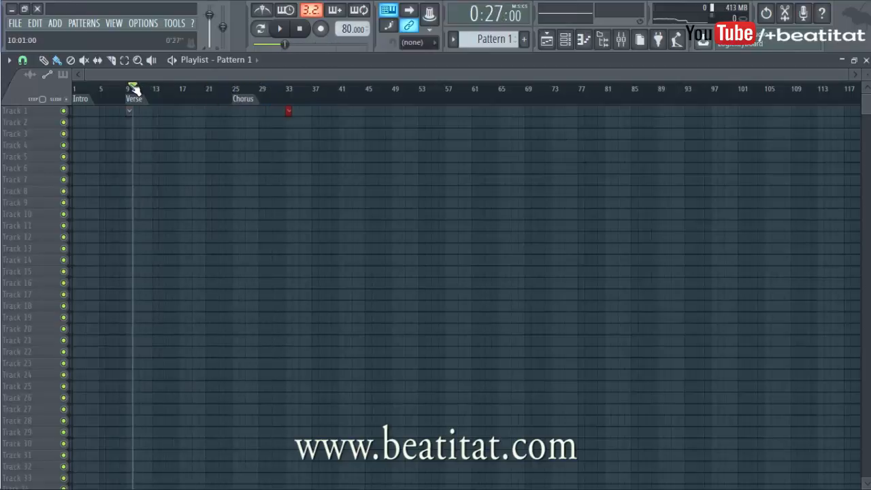
pyautogui.click(288, 90)
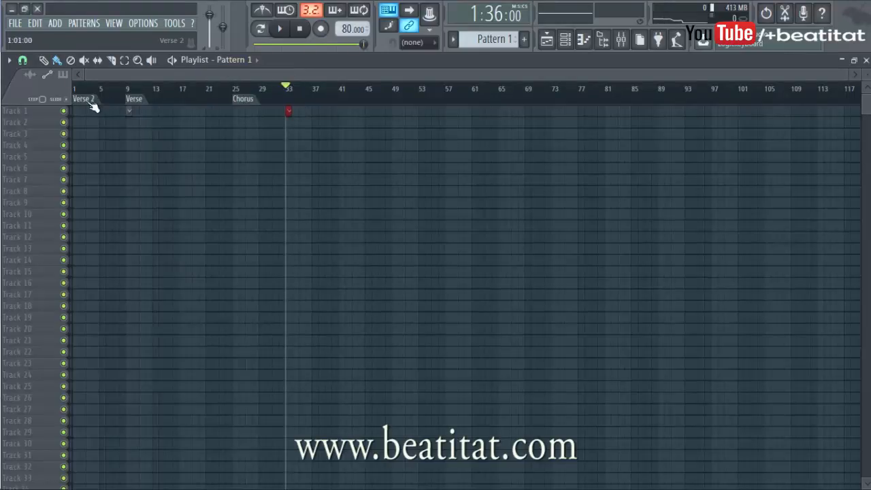
pyautogui.moveTo(81, 98); pyautogui.dragTo(297, 98)
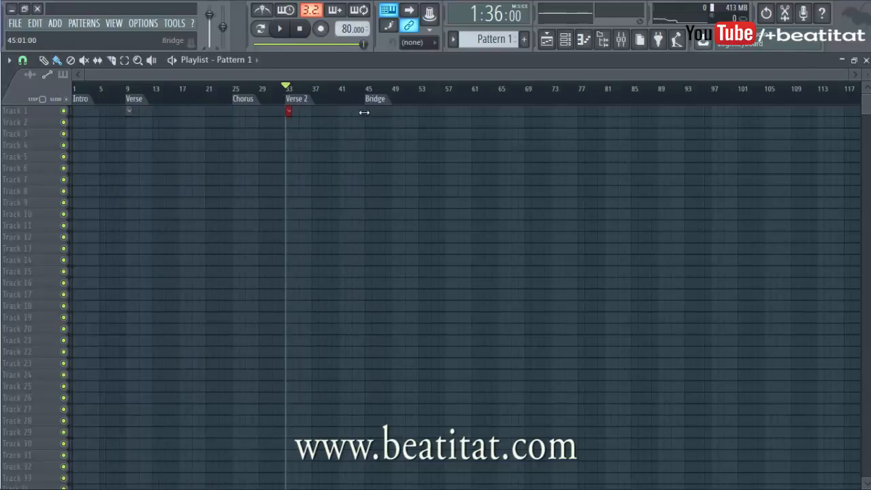
pyautogui.moveTo(388, 103)
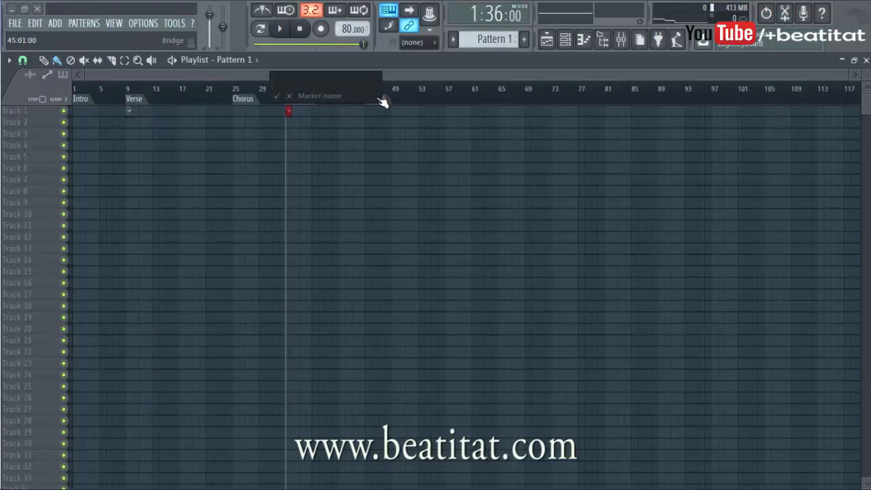
# Name the remaining markers Bridge, Chorus and Outro along the timeline.
pyautogui.click(300, 95)
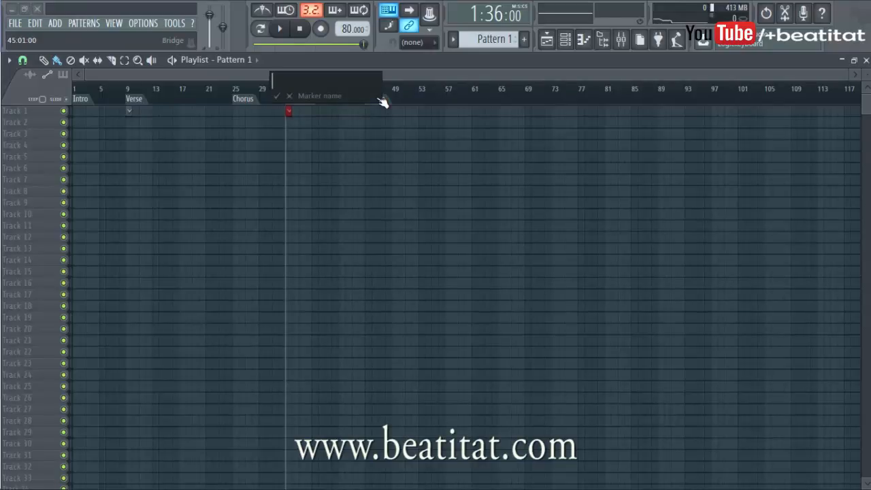
pyautogui.write('Chorus 3')
pyautogui.write('Verse 2')
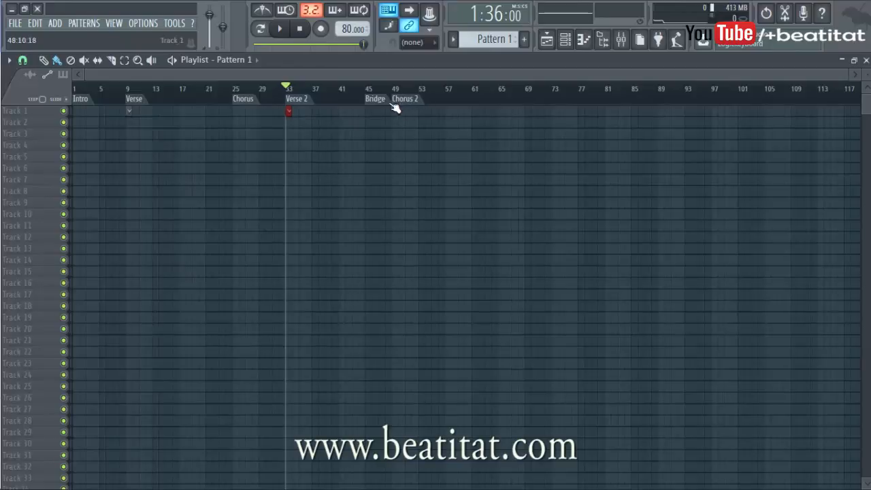
pyautogui.moveTo(408, 90)
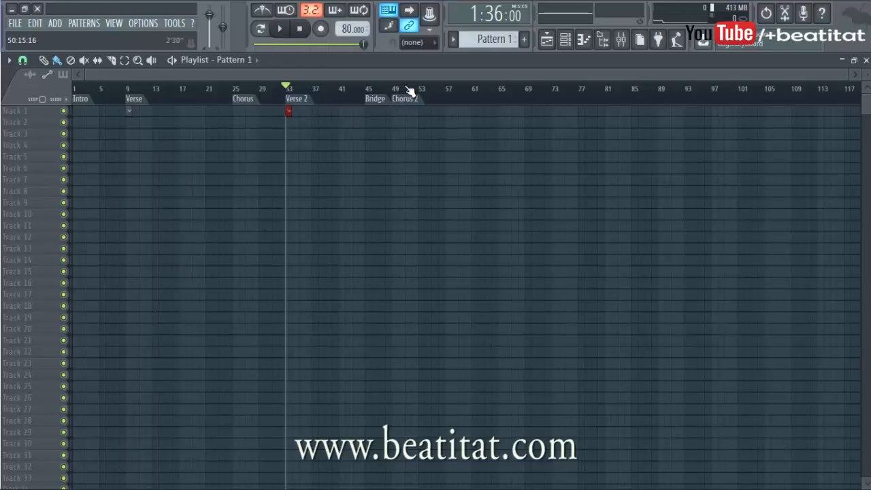
pyautogui.write('Outro')
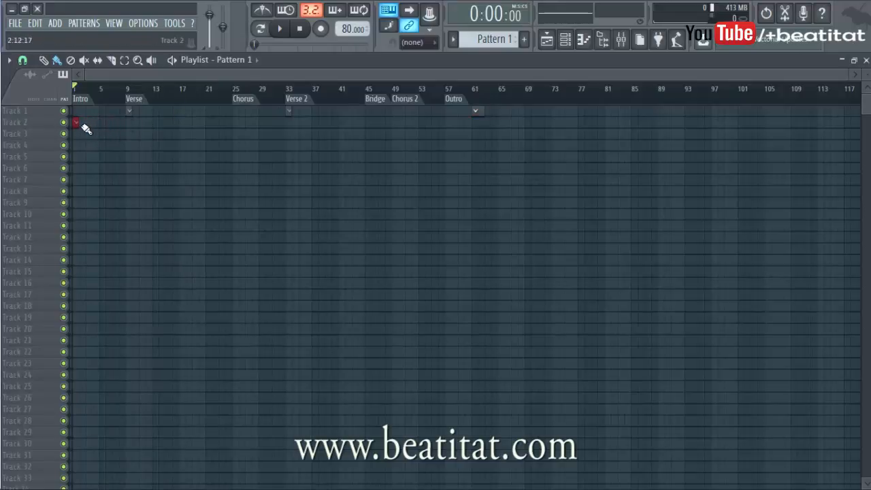
# Place a pattern clip at the song start and make it a unique Intro pattern.
pyautogui.click(95, 123)
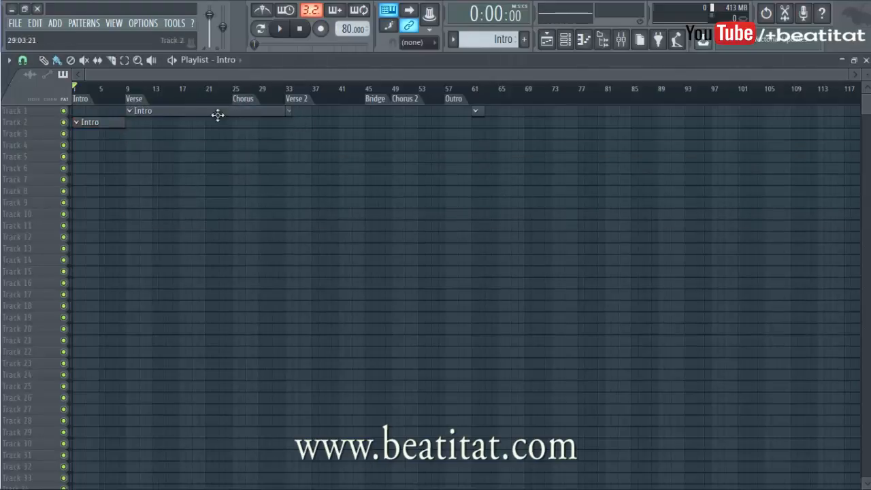
pyautogui.rightClick(217, 115)
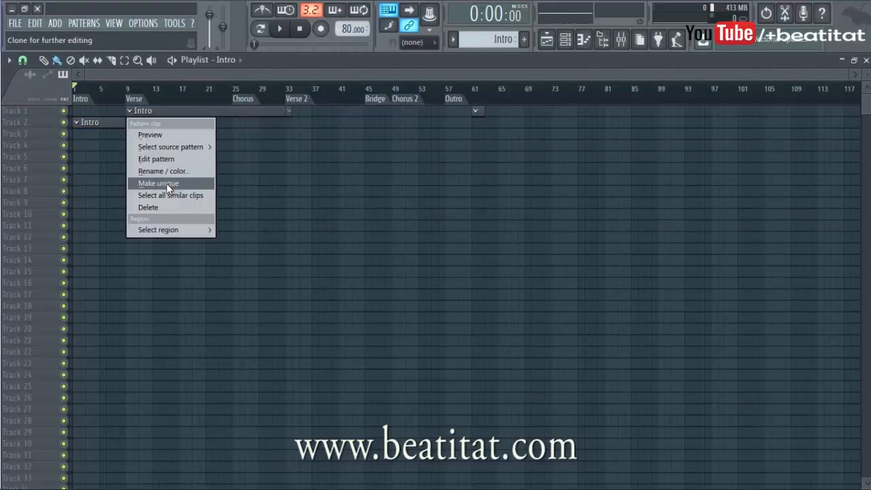
pyautogui.click(158, 183)
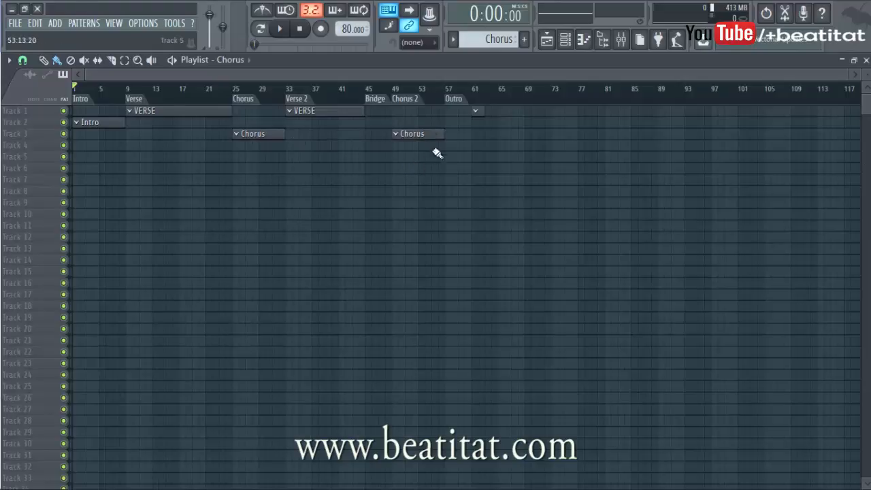
# Place a clip at the Outro marker and make it its own unique pattern.
pyautogui.click(370, 123)
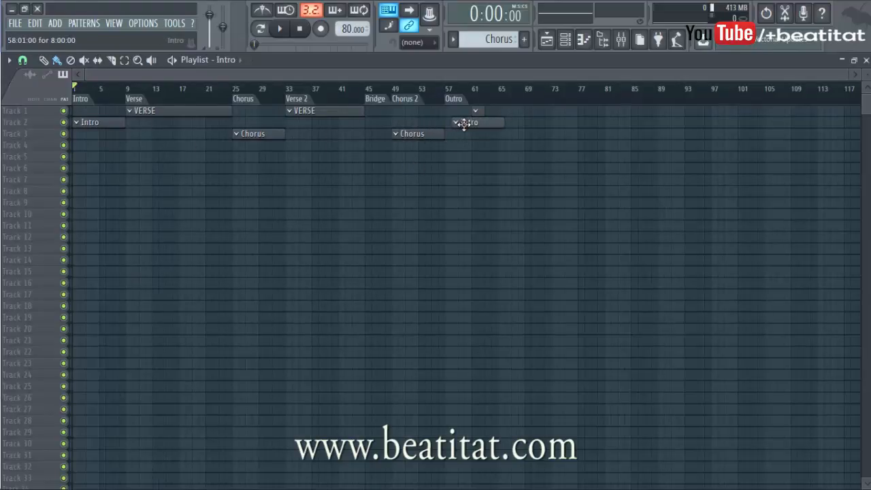
pyautogui.rightClick(468, 123)
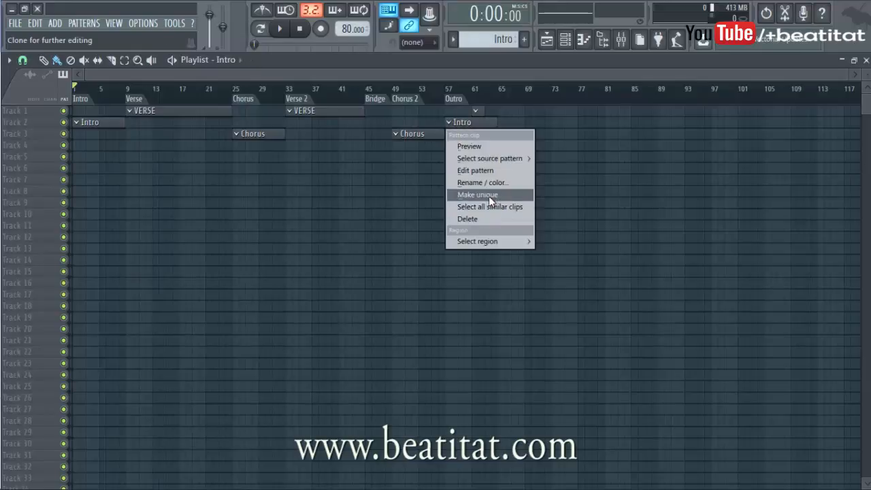
pyautogui.click(476, 195)
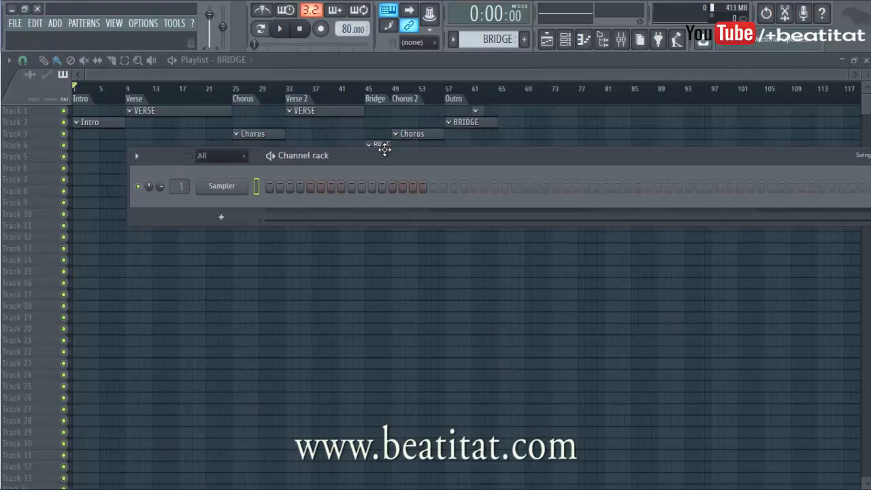
# Move the Bridge clip under bar 45 and the Outro clip under bar 57.
pyautogui.rightClick(466, 122)
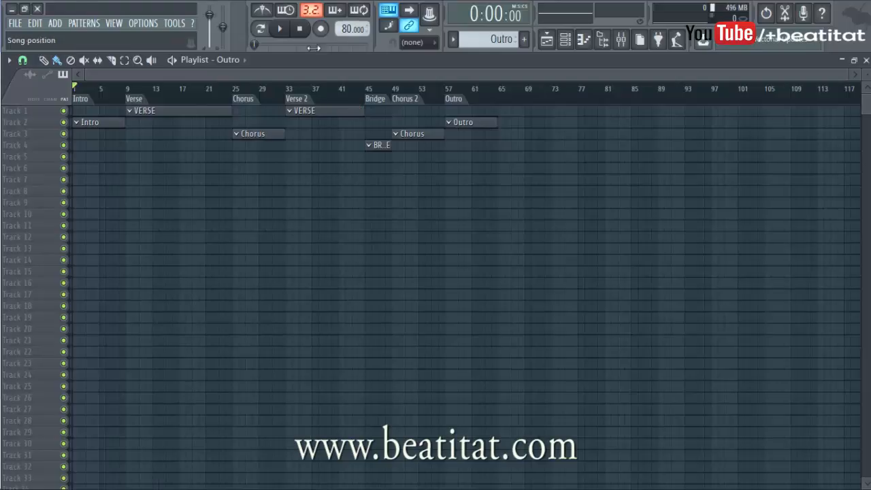
pyautogui.click(199, 89)
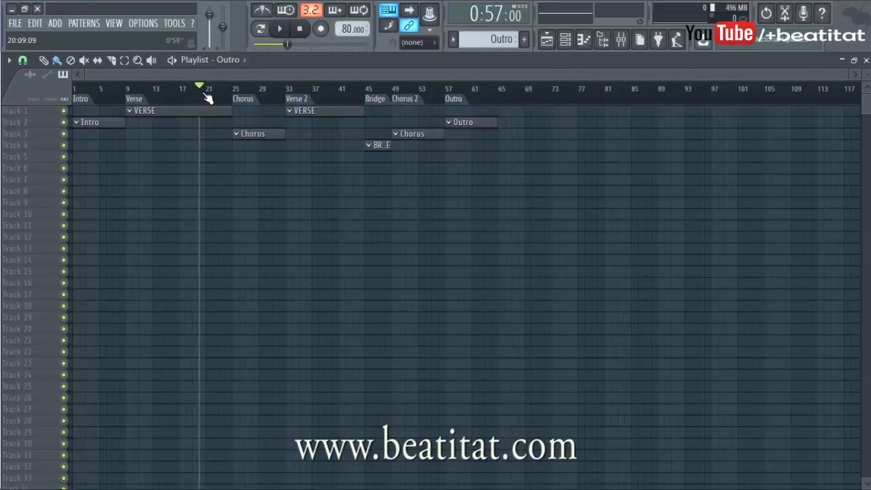